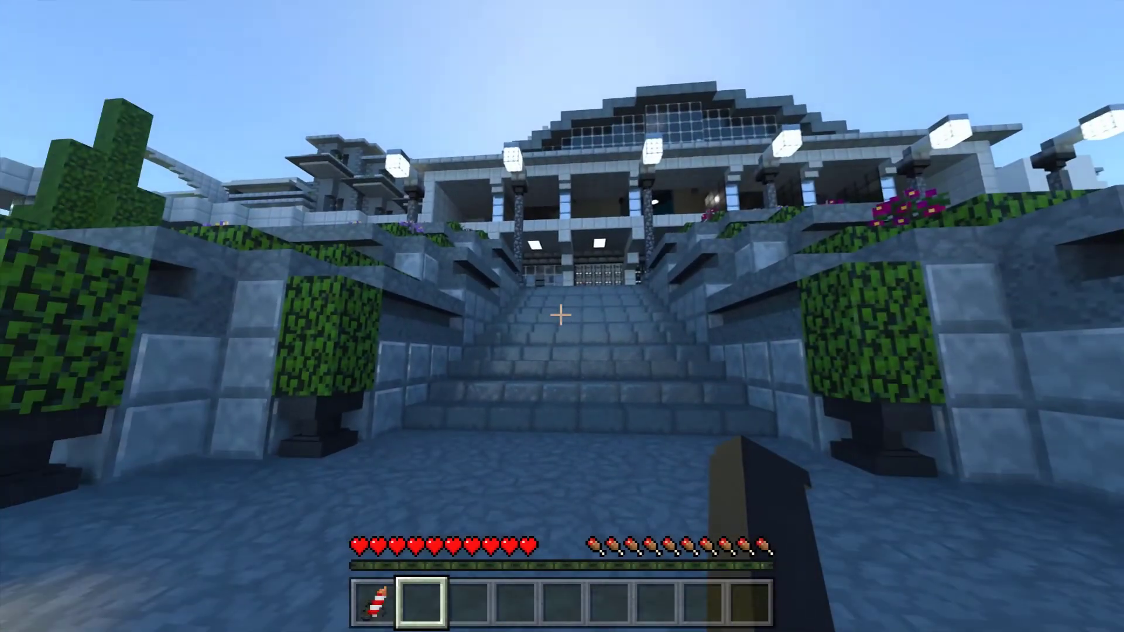
Step: Save and quit the Fins n' Flippers RTX world from the pause menu
key("Escape")
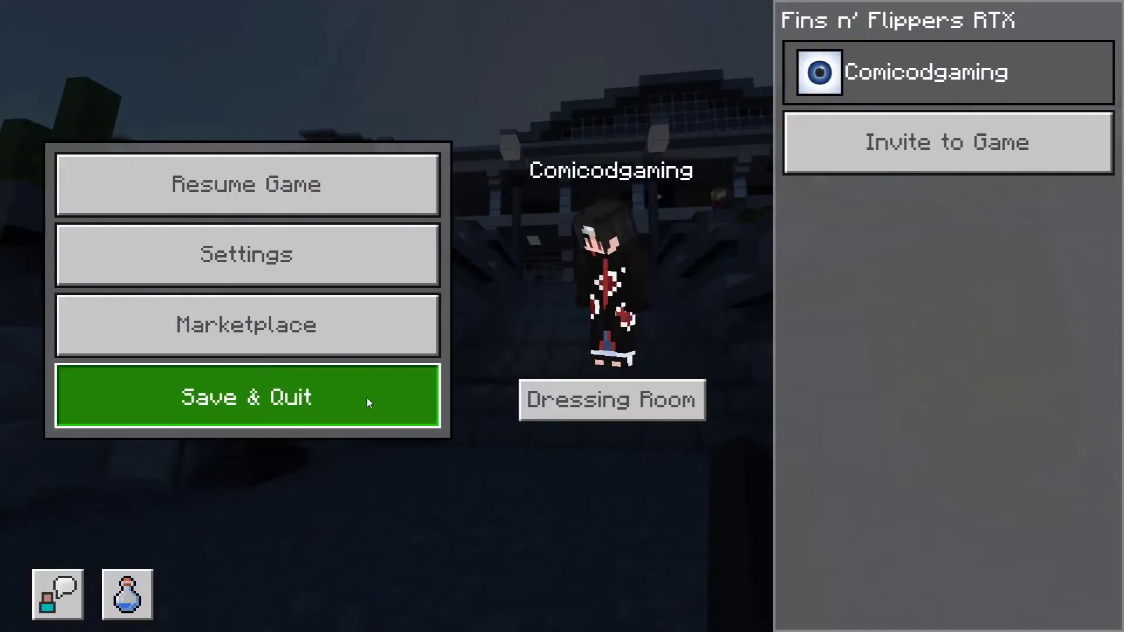
left_click(246, 397)
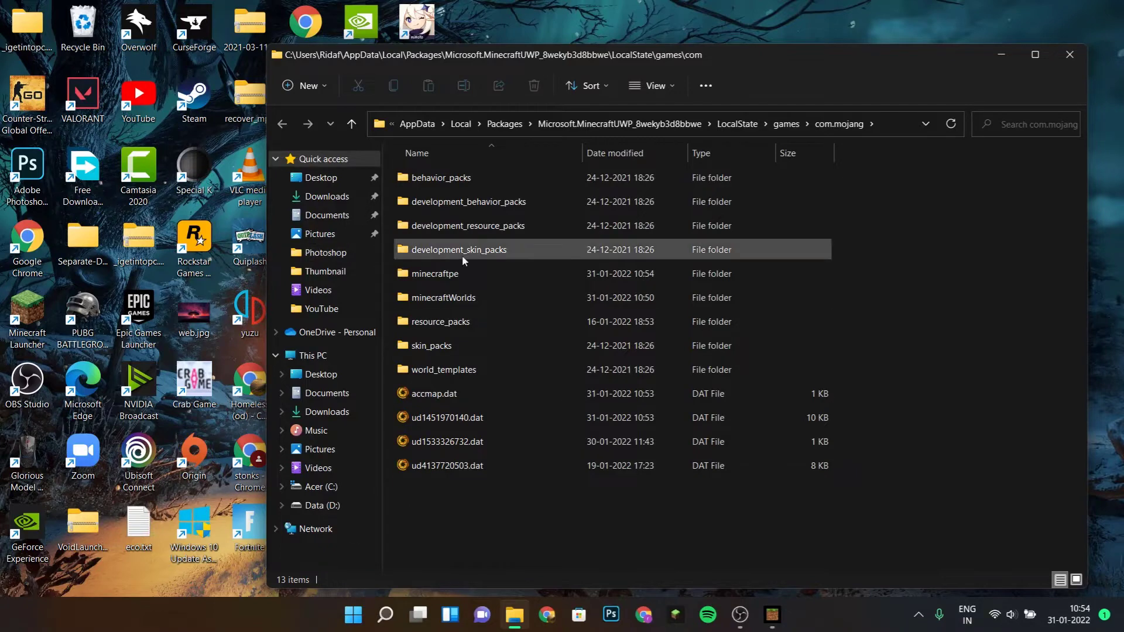
Step: Open the minecraftpe folder and open its options.txt in Notepad
left_click(433, 273)
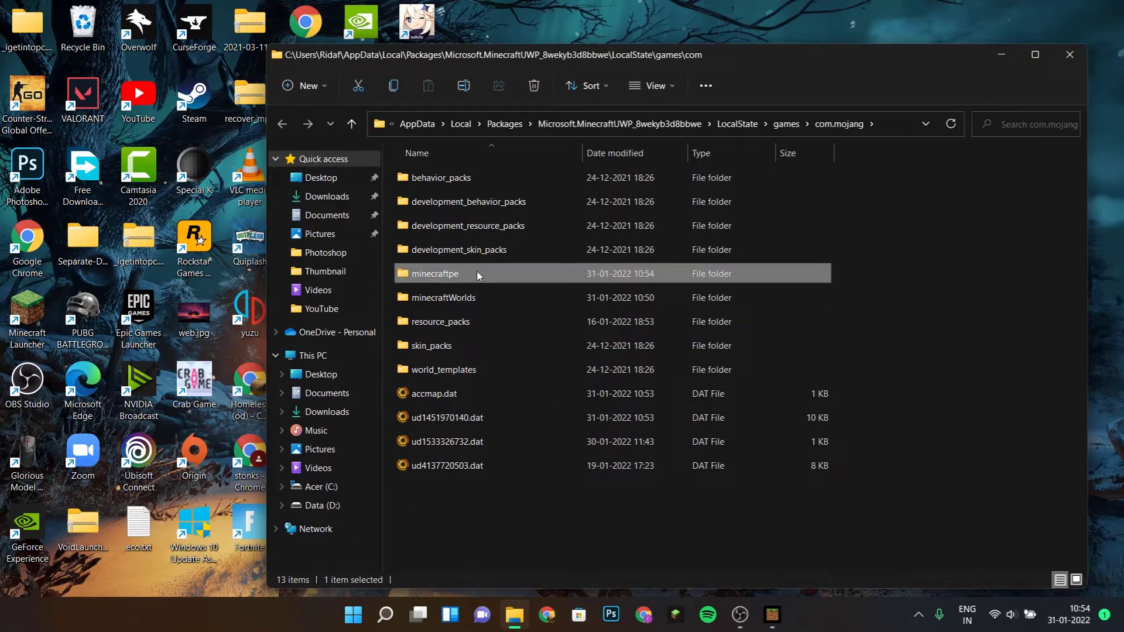
double_click(435, 272)
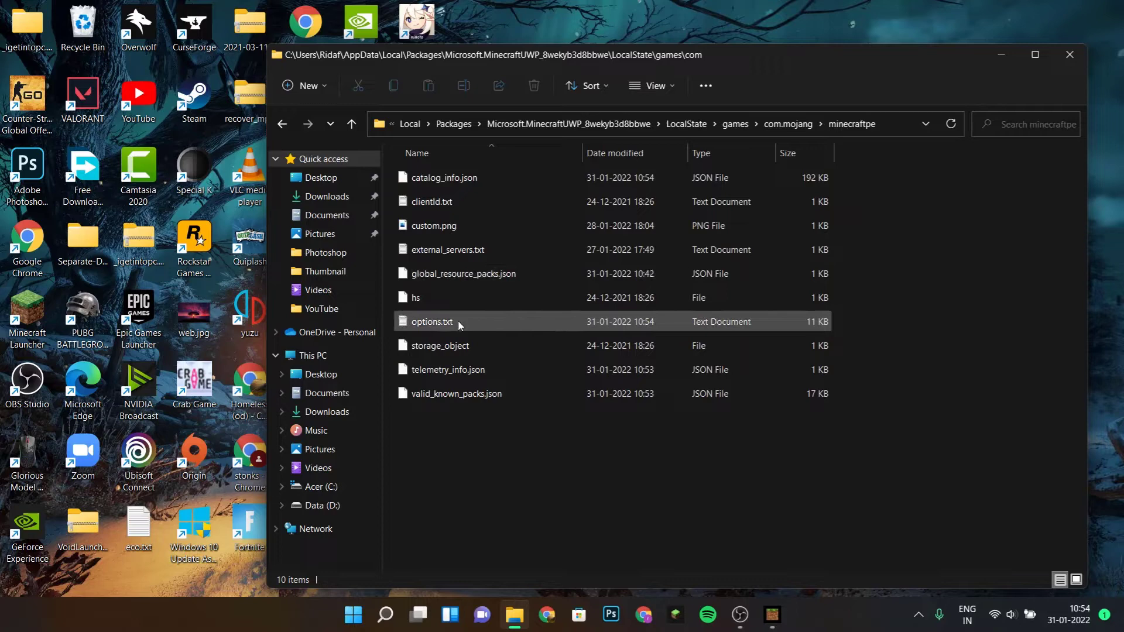
mouse_move(457, 324)
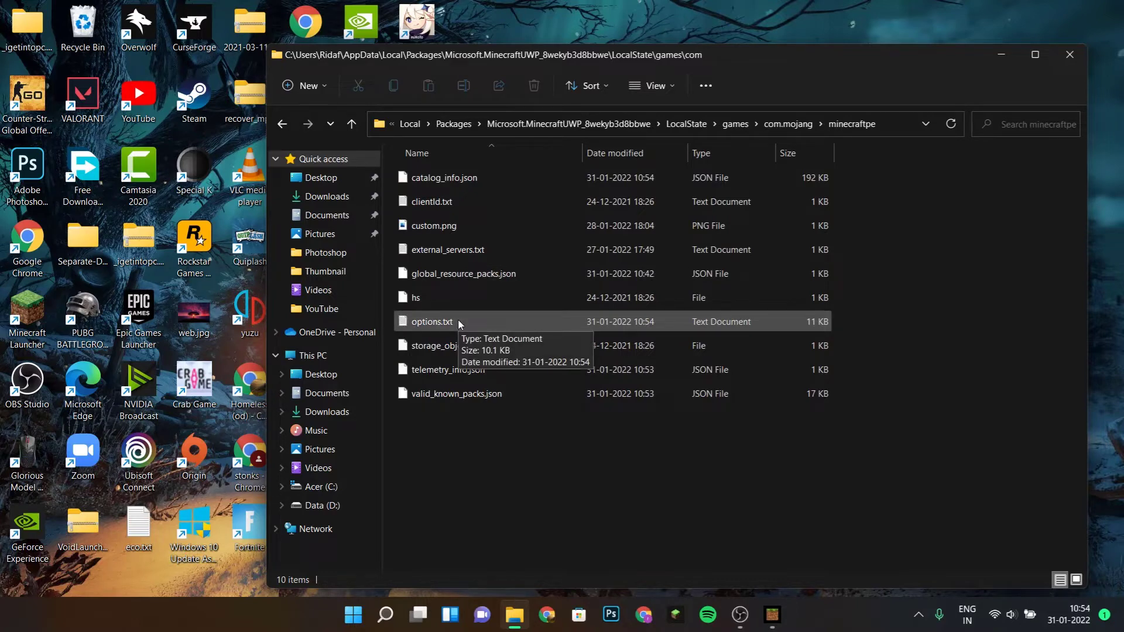
left_click(431, 321)
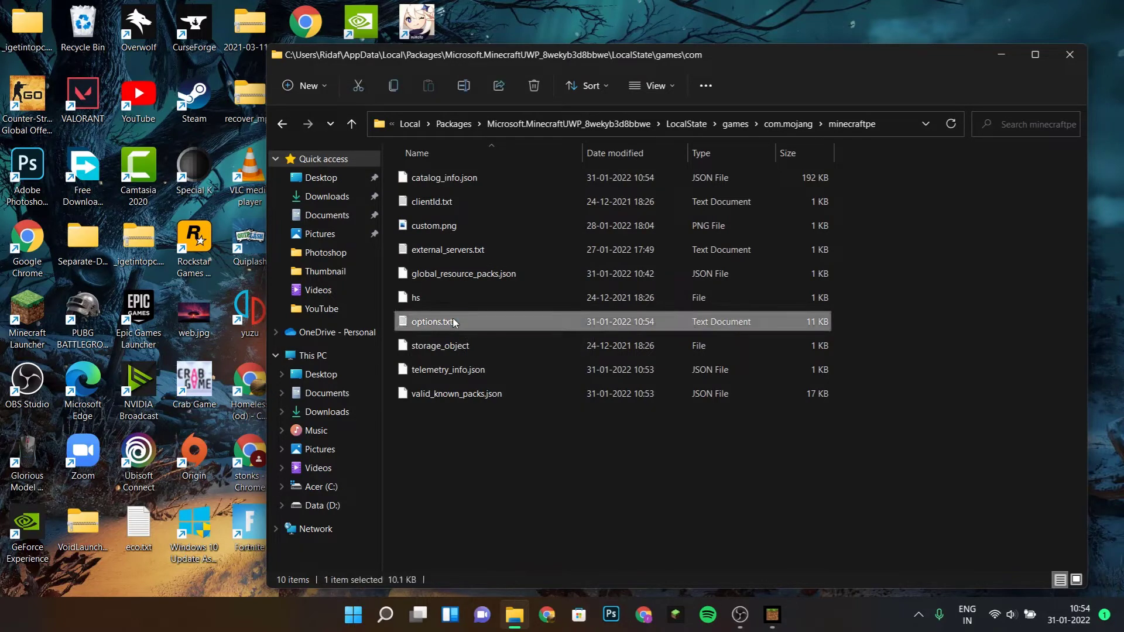
double_click(433, 321)
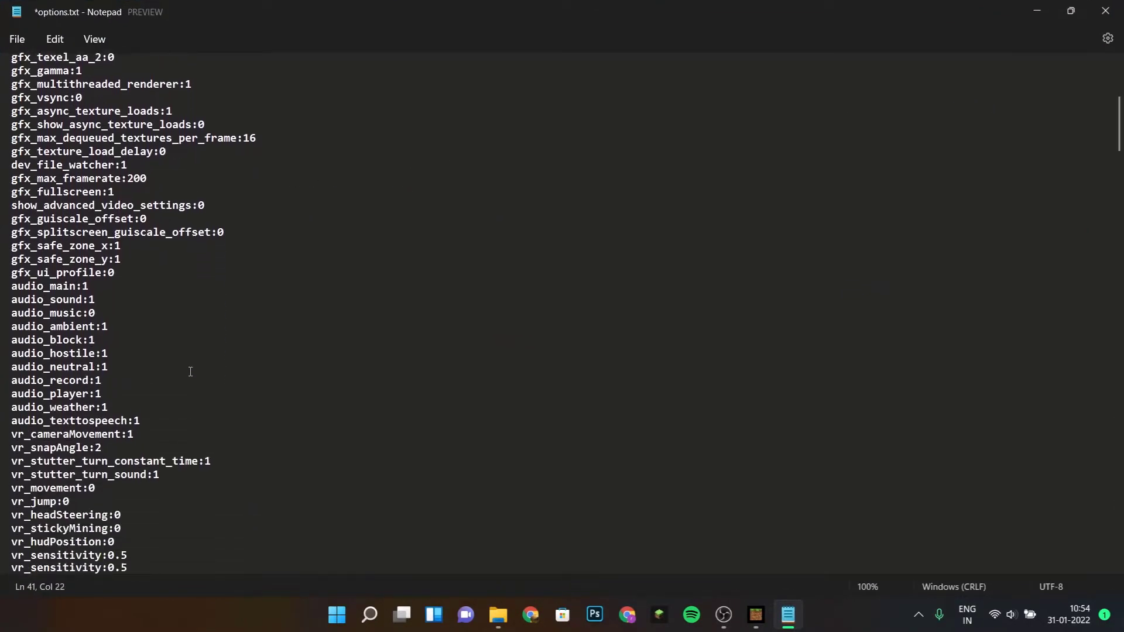
Step: Locate gfx_raytracing in options.txt, set it to 1 and dismiss the Find box
scroll("down", 3)
type("ray")
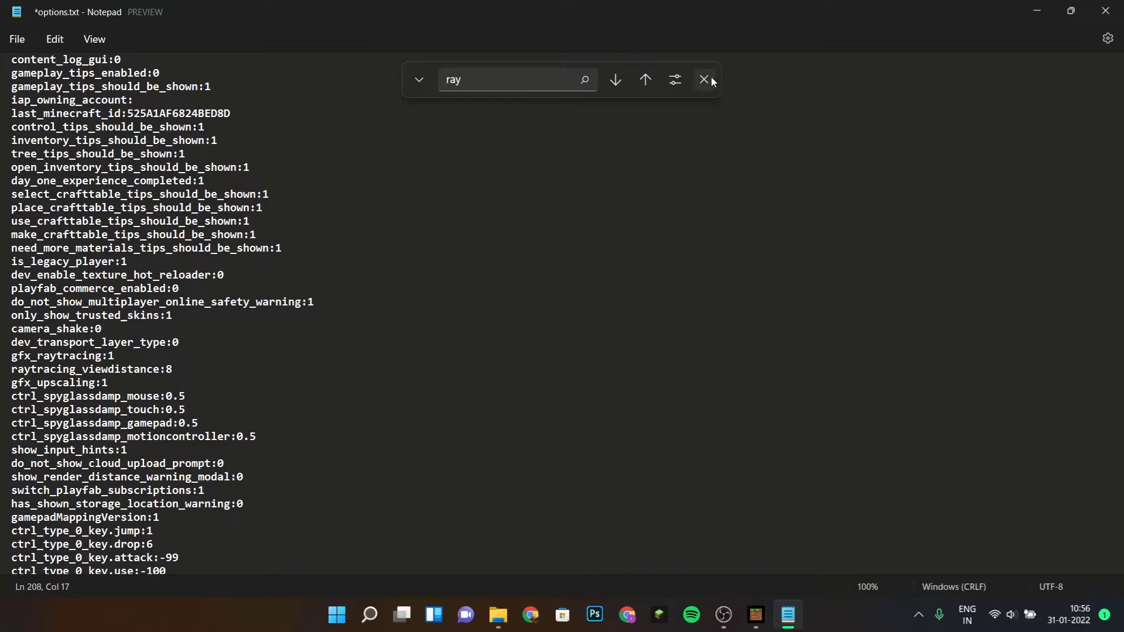
left_click(704, 79)
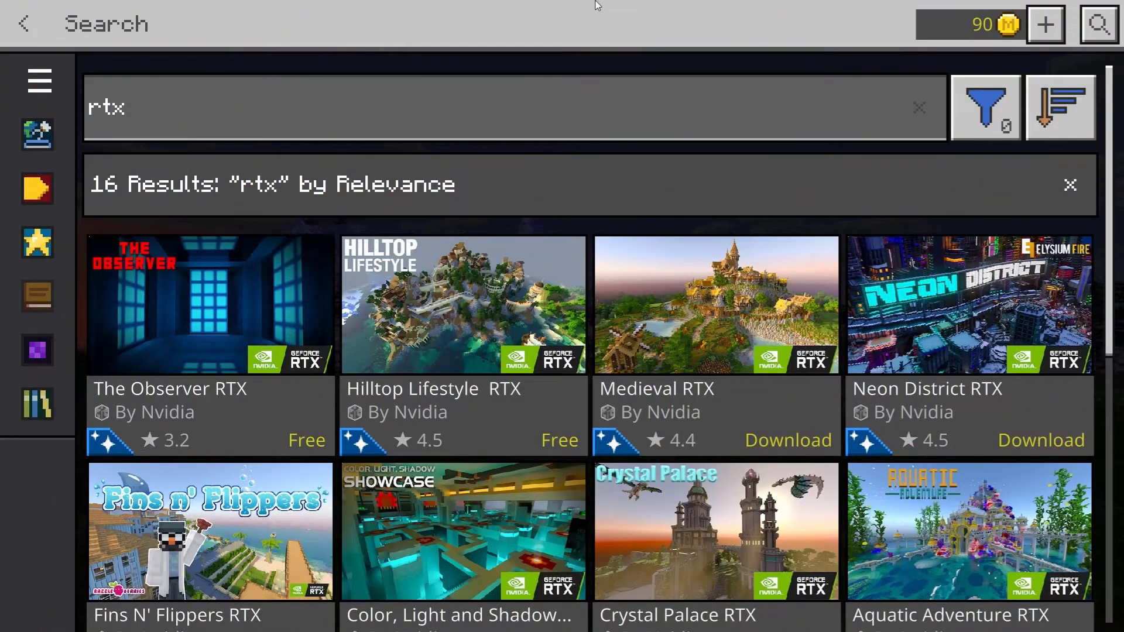
Step: Browse the Marketplace 'rtx' search results, then return to the Marketplace home page
left_click(513, 108)
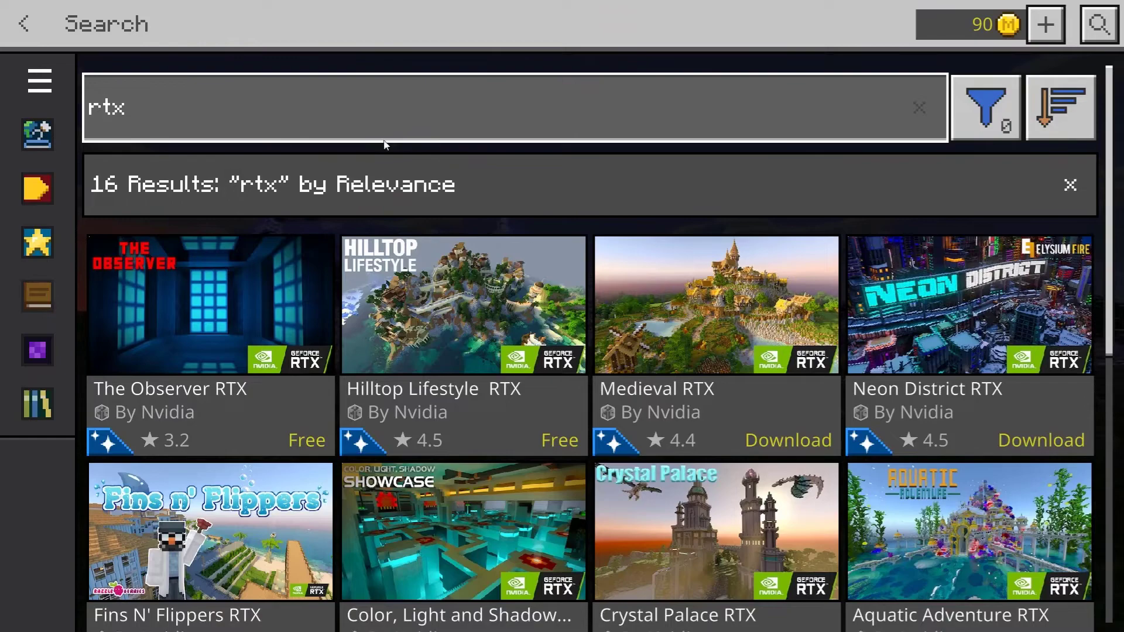
scroll("down", 3)
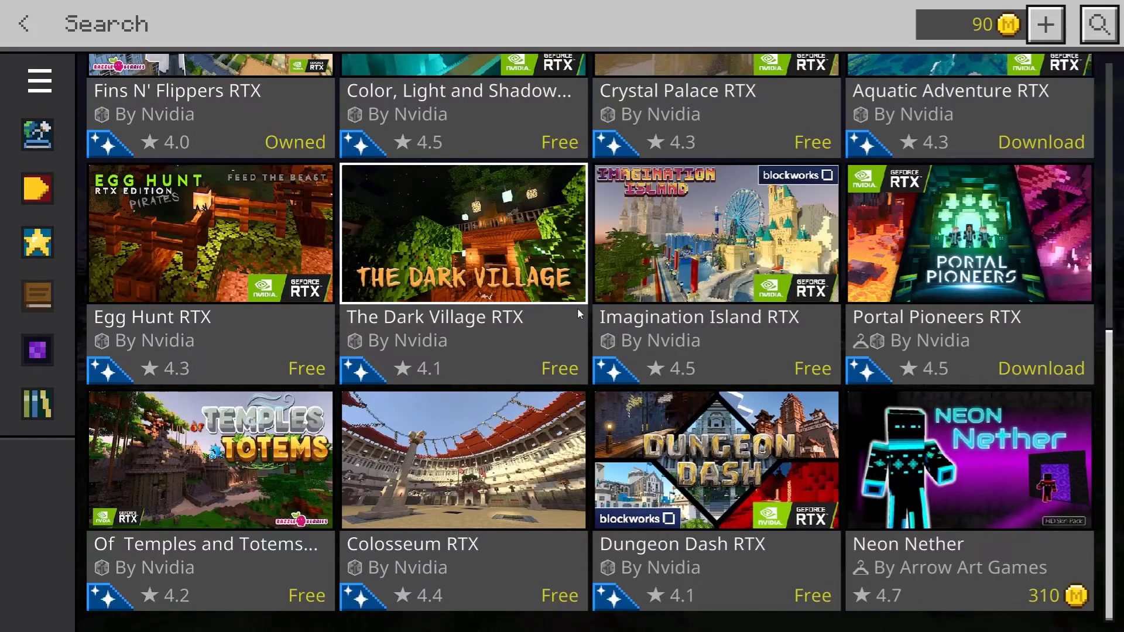
left_click(24, 24)
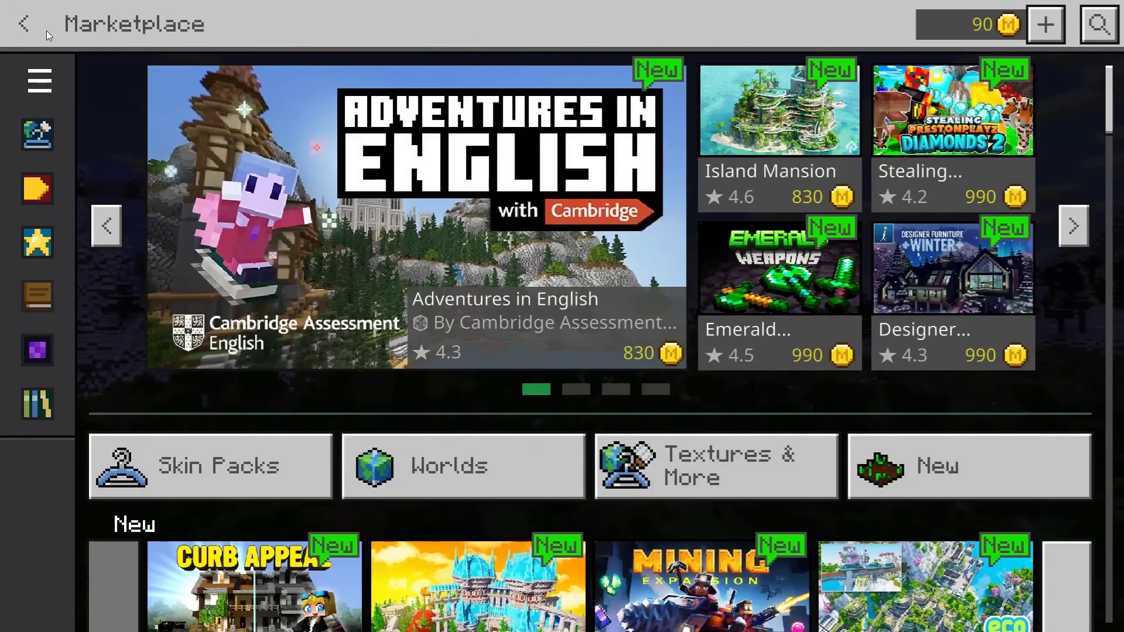